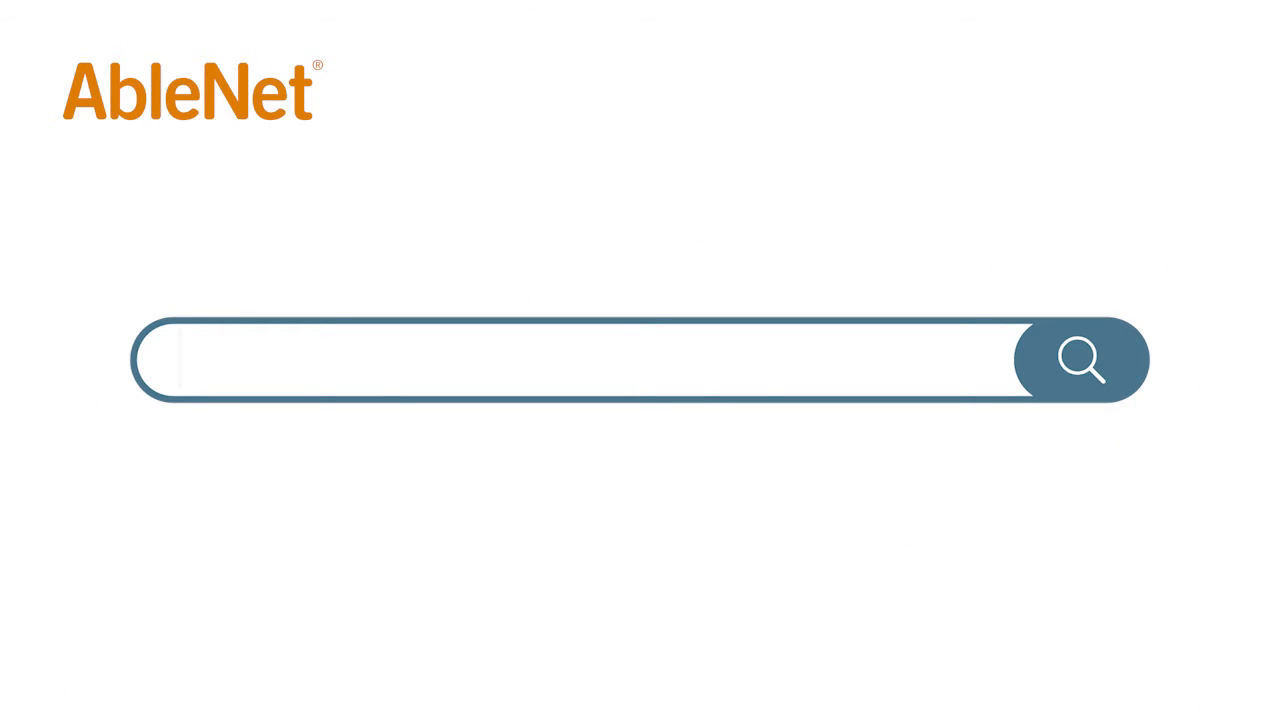
pyautogui.write('www.a')
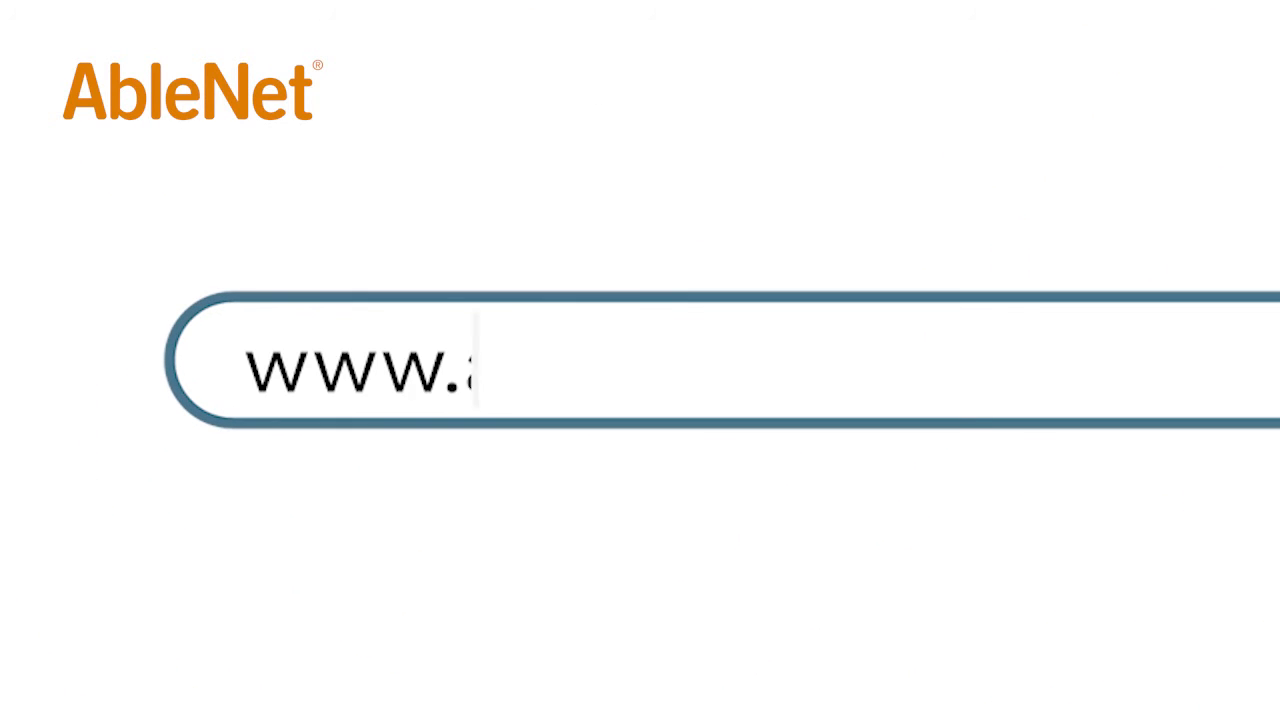
pyautogui.write('blenetinc.com')
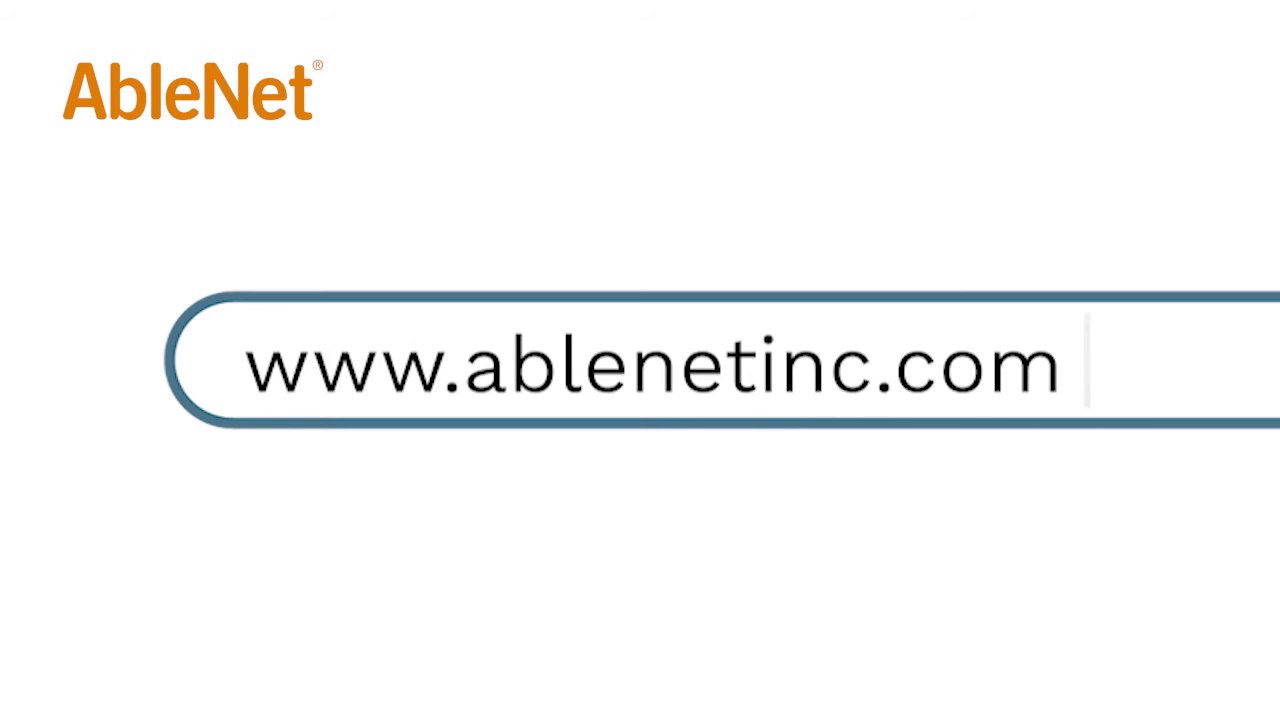